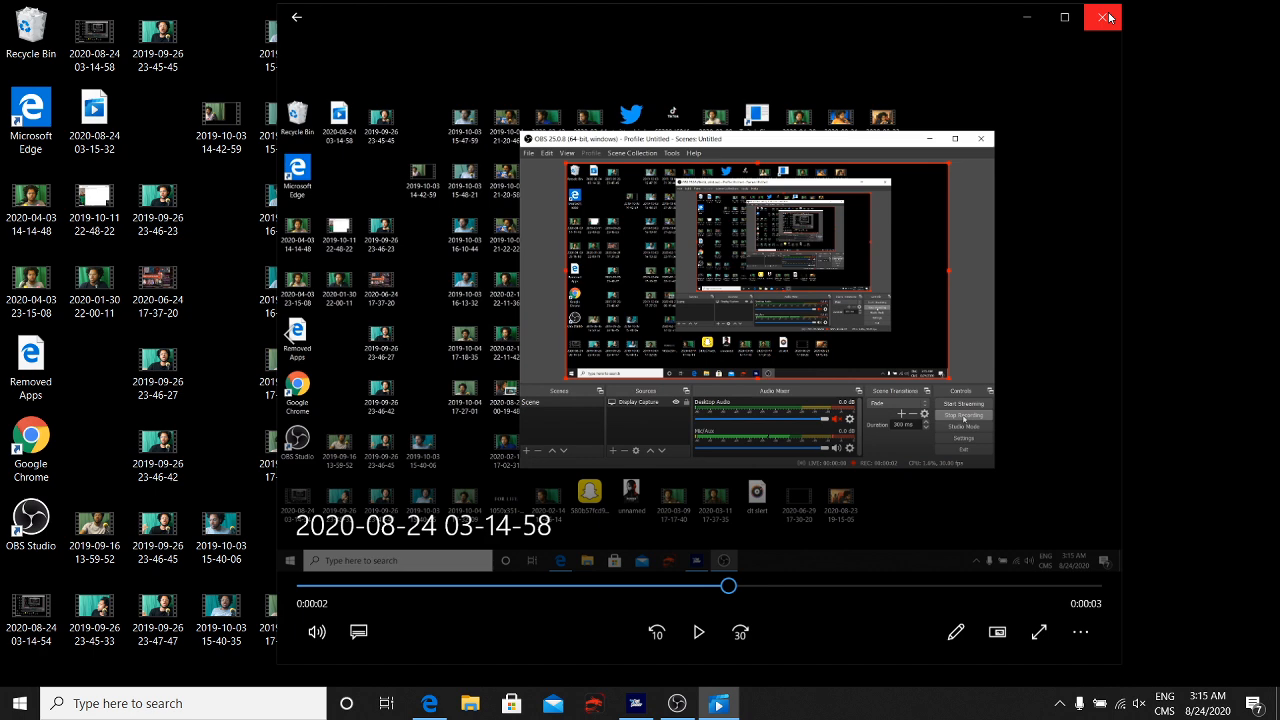
- Close the Photos video playback and return to the desktop with File Explorer at Quick access
{"action": "left_click", "coordinate": [1104, 16]}
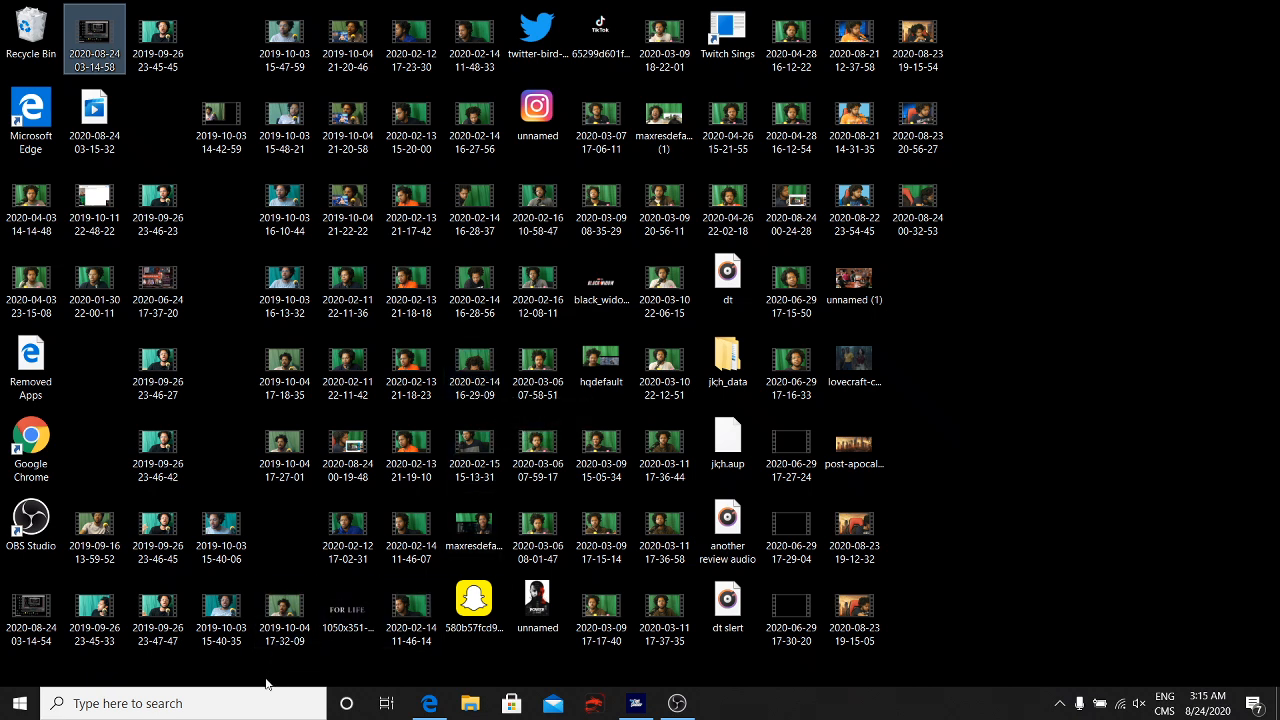
{"action": "mouse_move", "coordinate": [250, 704]}
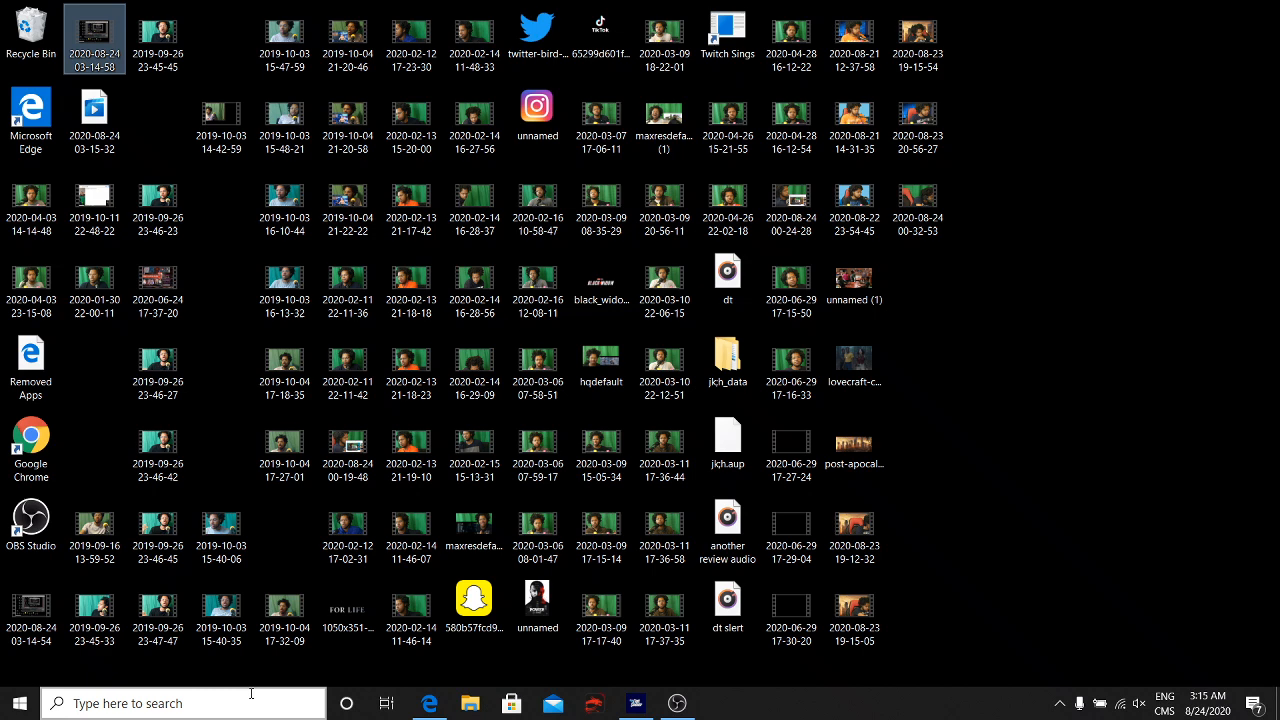
{"action": "left_click", "coordinate": [412, 612]}
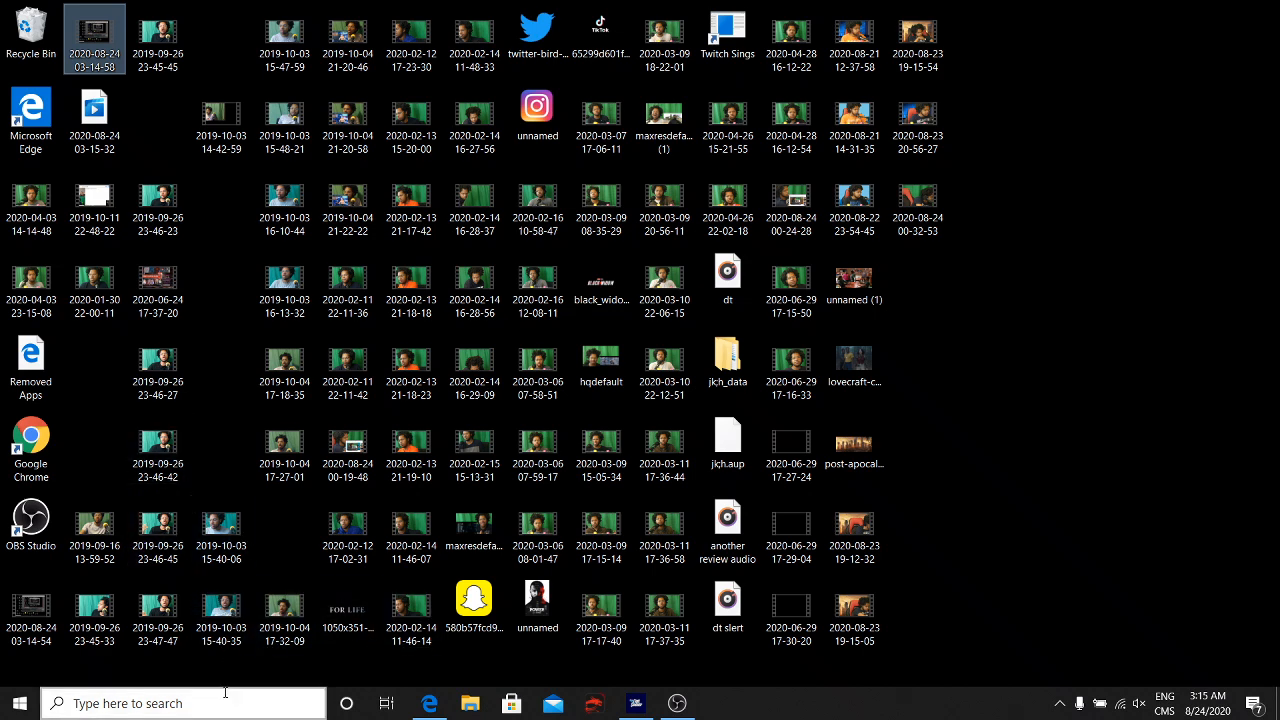
{"action": "left_click", "coordinate": [180, 704]}
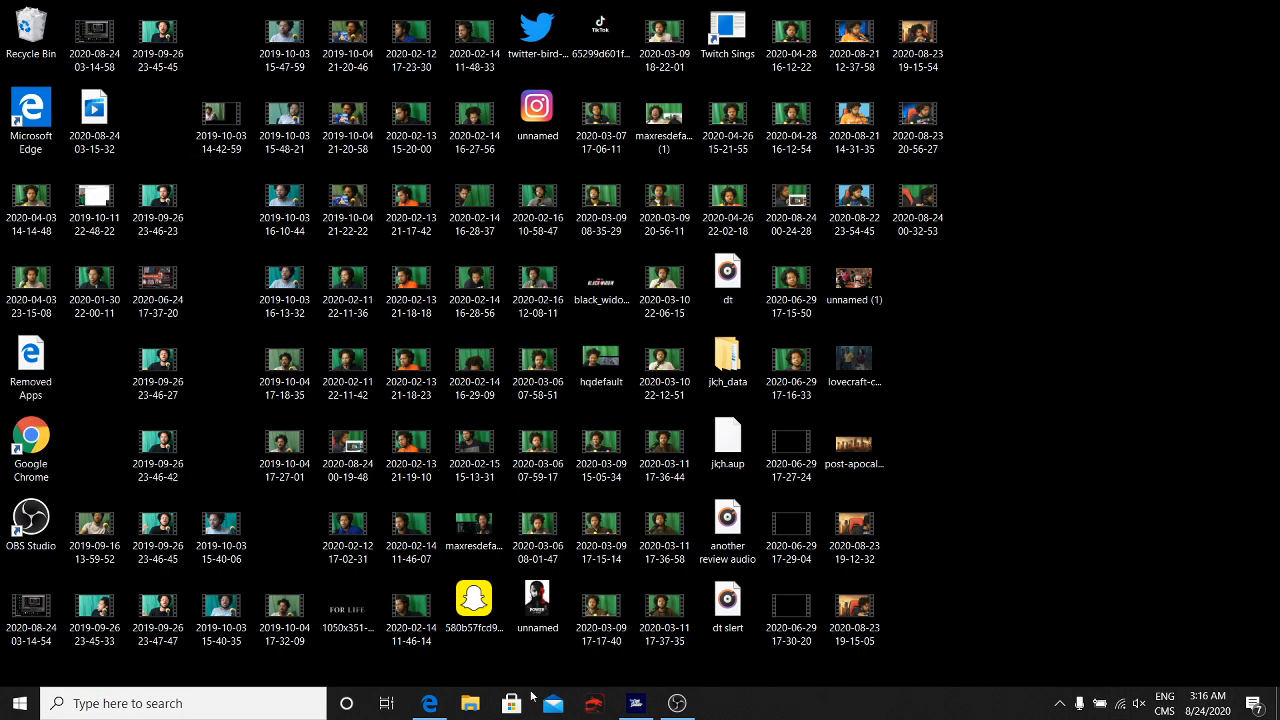
{"action": "left_click", "coordinate": [470, 704]}
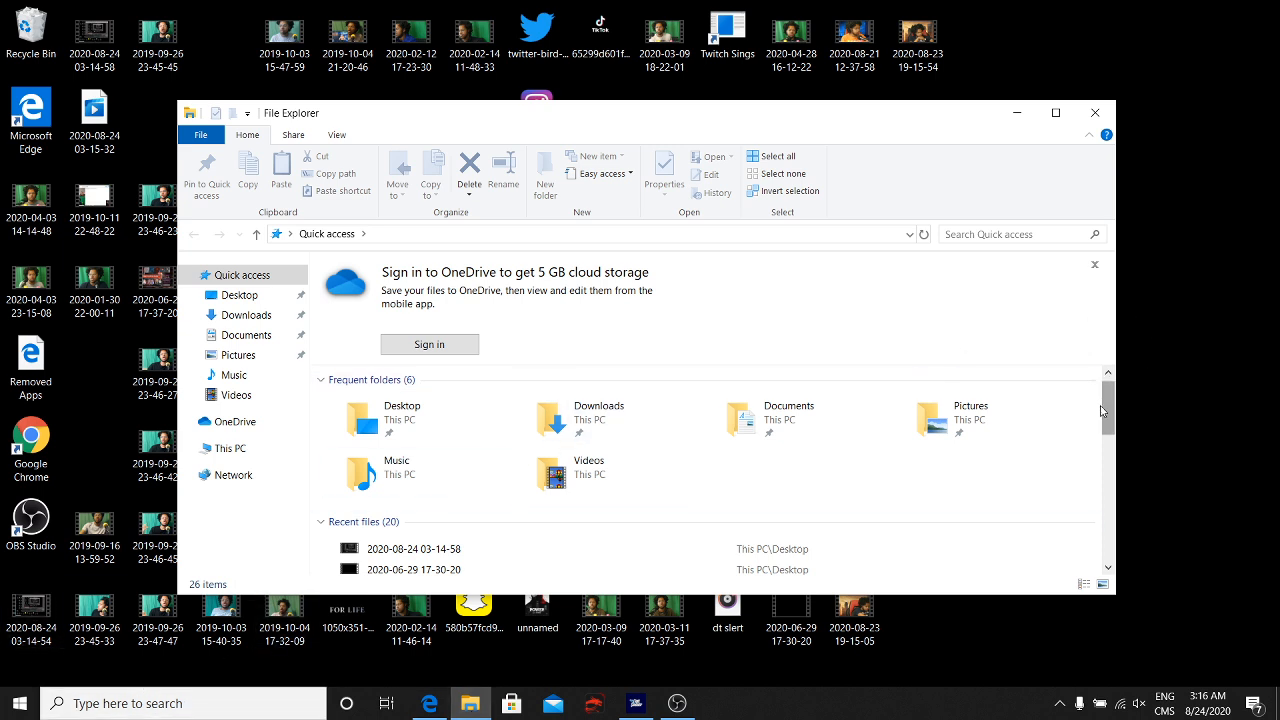
- Browse from This PC into Windows (C:) > Windows.old > Users > user > AppData
{"action": "scroll", "scroll_direction": "down", "scroll_amount": 3}
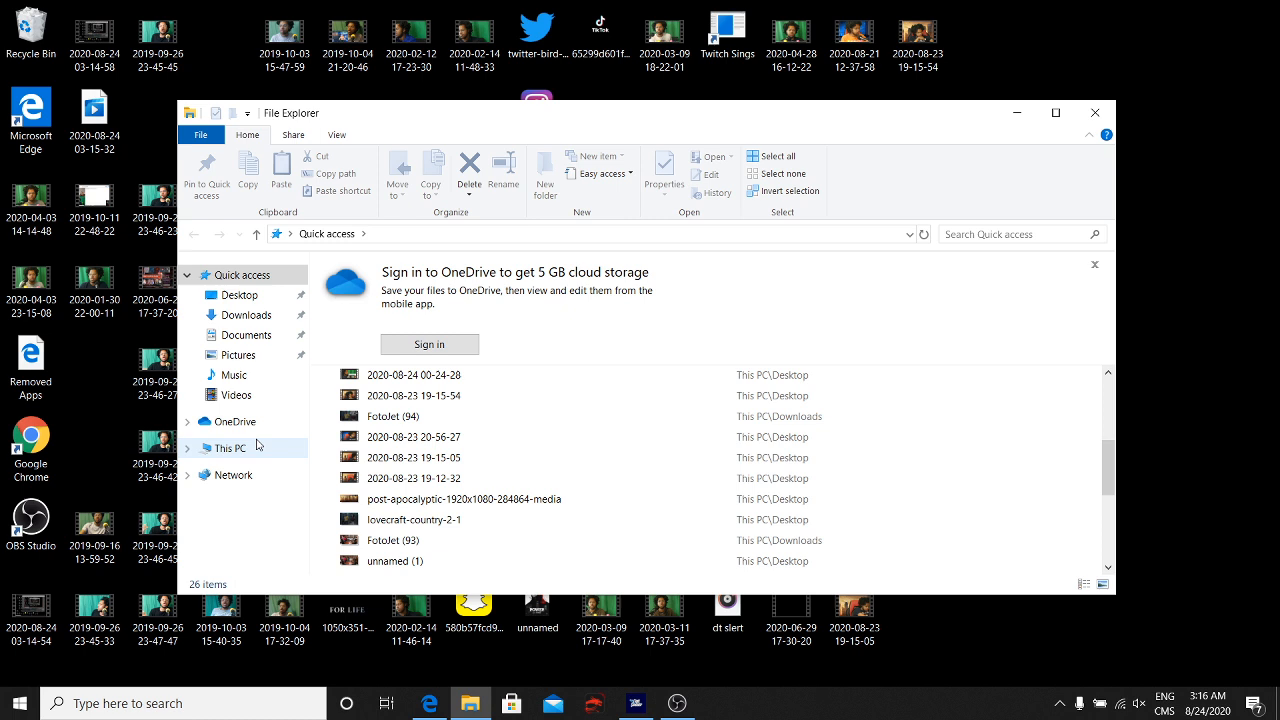
{"action": "left_click", "coordinate": [228, 448]}
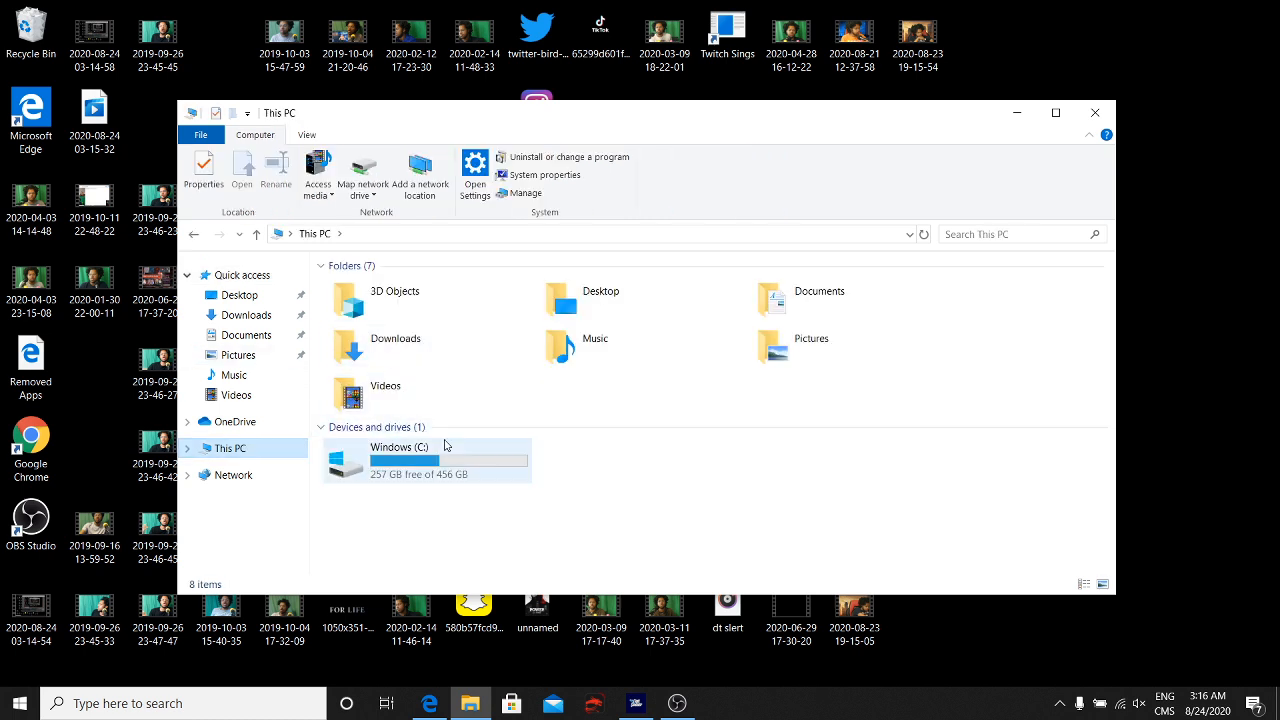
{"action": "double_click", "coordinate": [400, 460]}
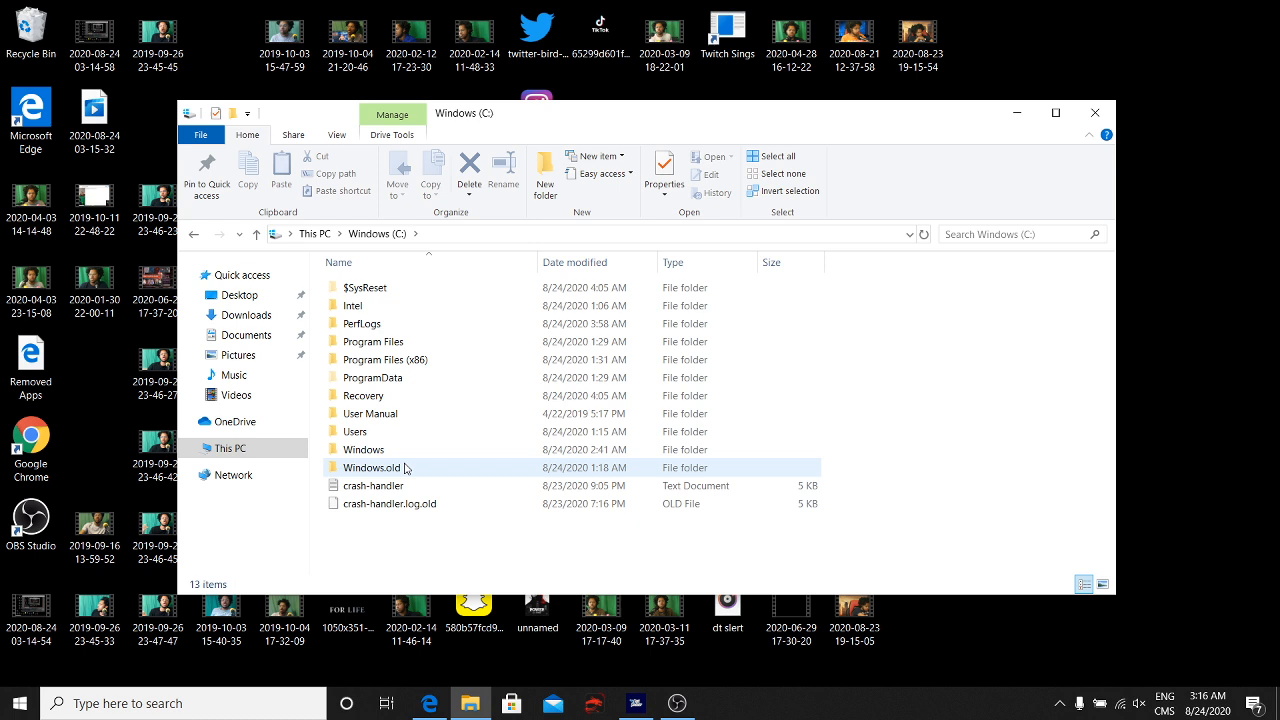
{"action": "double_click", "coordinate": [376, 468]}
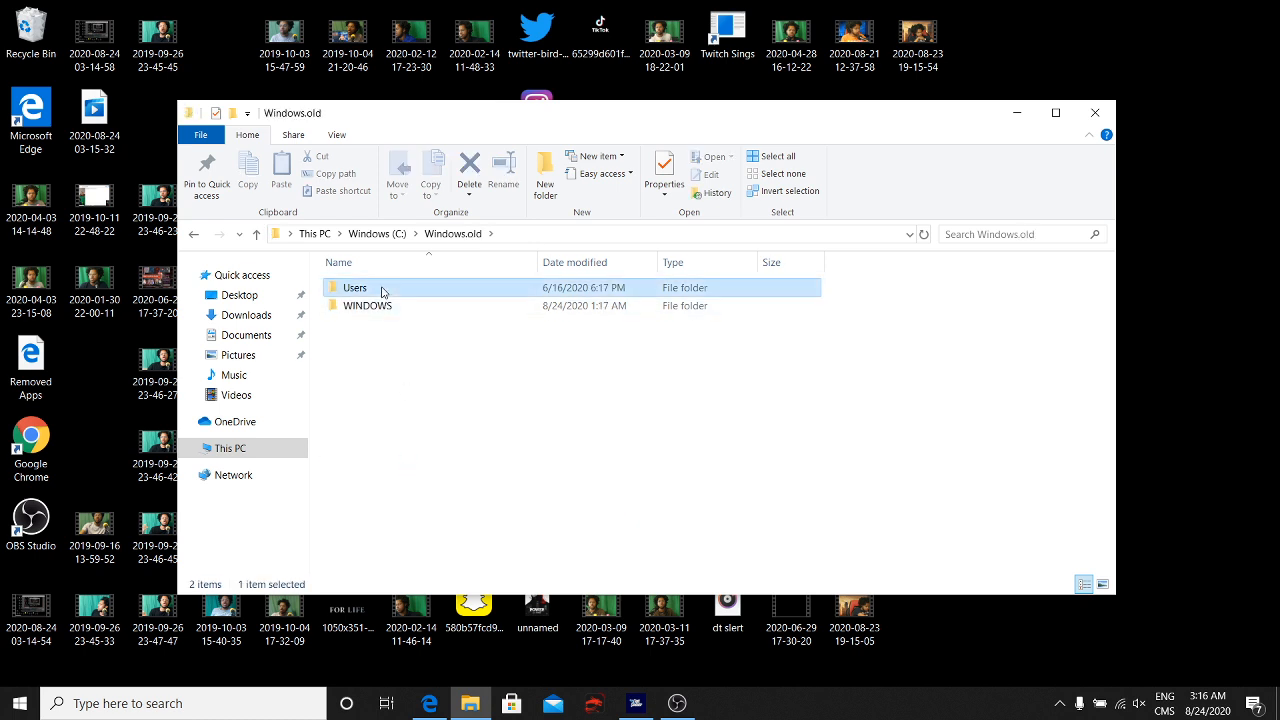
{"action": "double_click", "coordinate": [354, 288]}
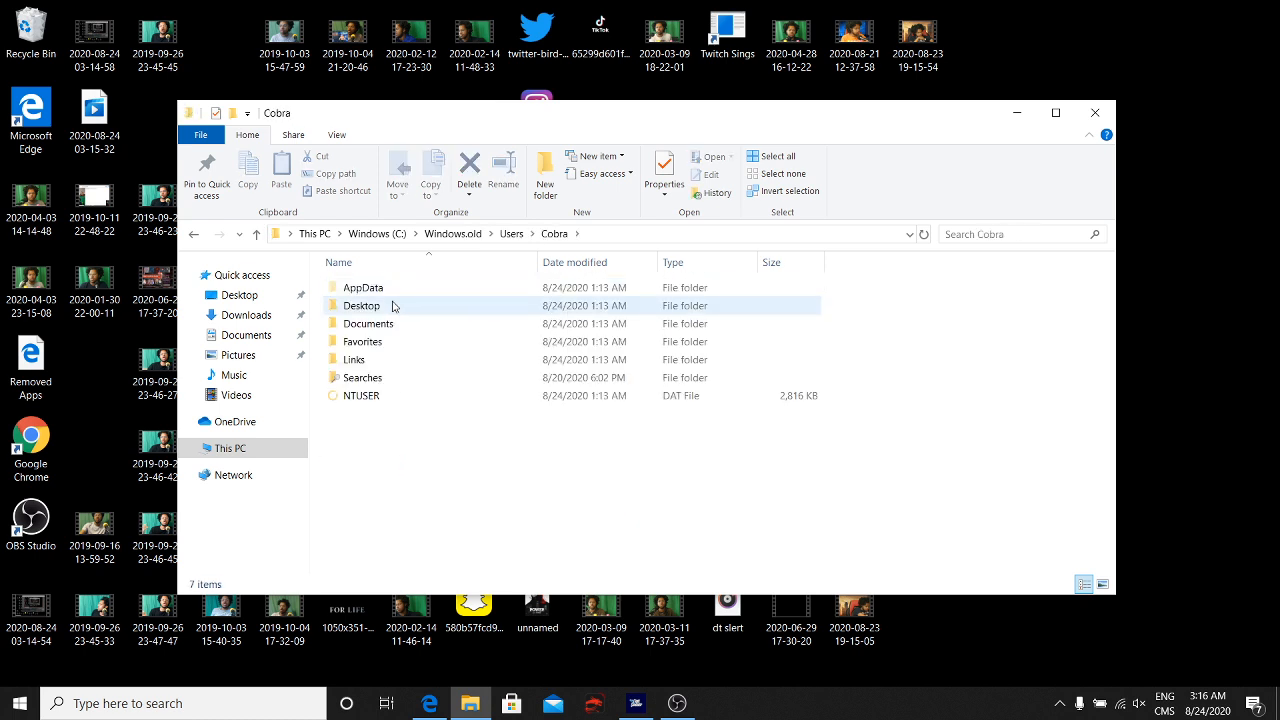
{"action": "double_click", "coordinate": [362, 288]}
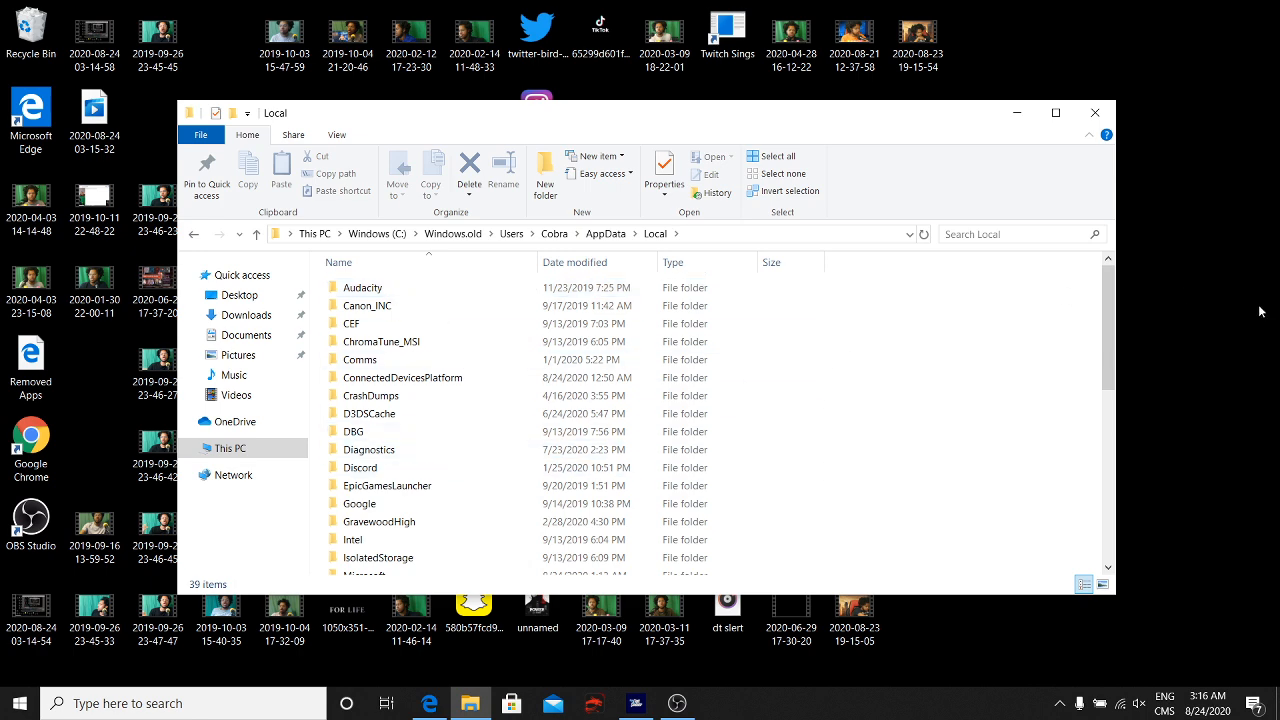
- Continue into Local > Microsoft and open its WindowsApps folder
{"action": "scroll", "scroll_direction": "down", "scroll_amount": 3}
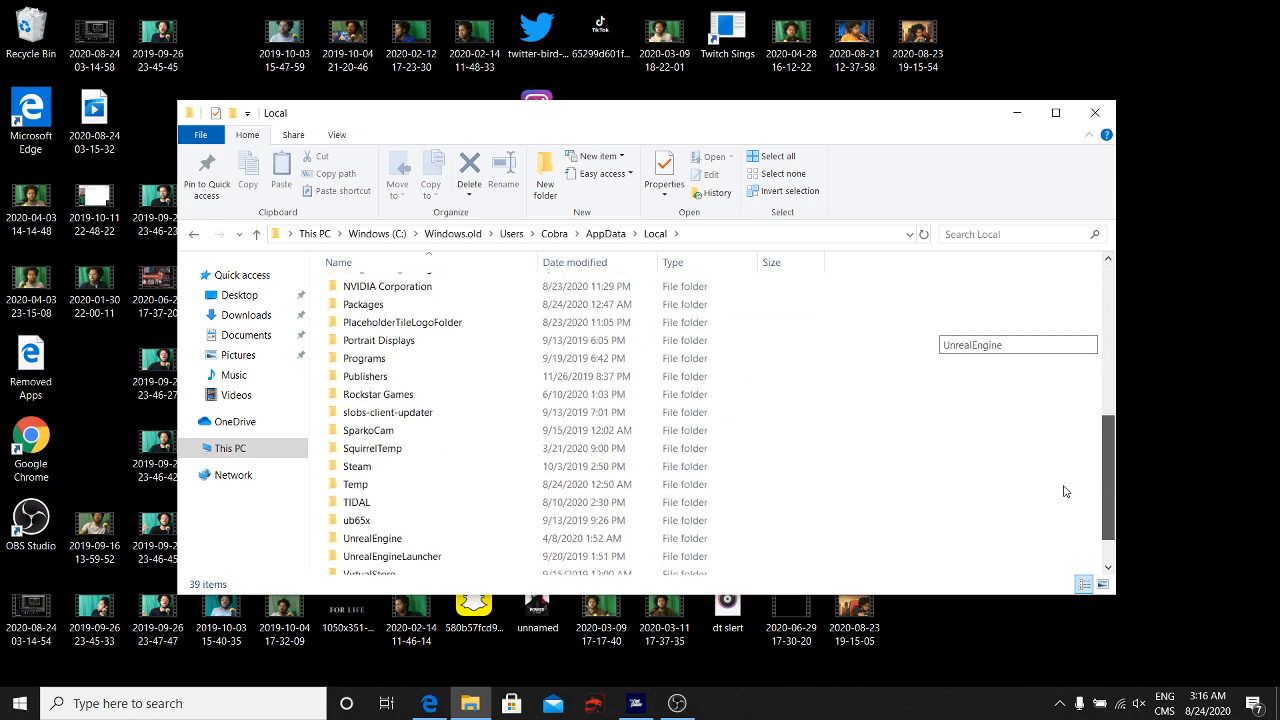
{"action": "scroll", "scroll_direction": "down", "scroll_amount": 3}
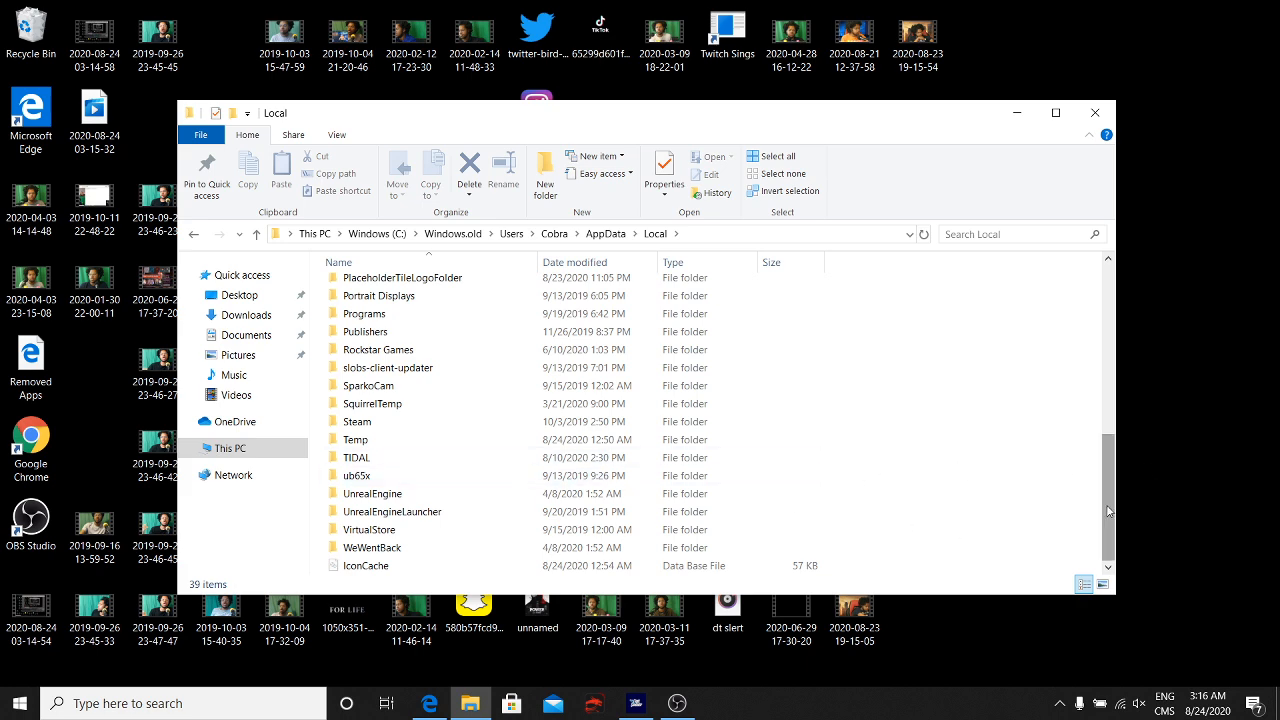
{"action": "scroll", "scroll_direction": "up", "scroll_amount": 3}
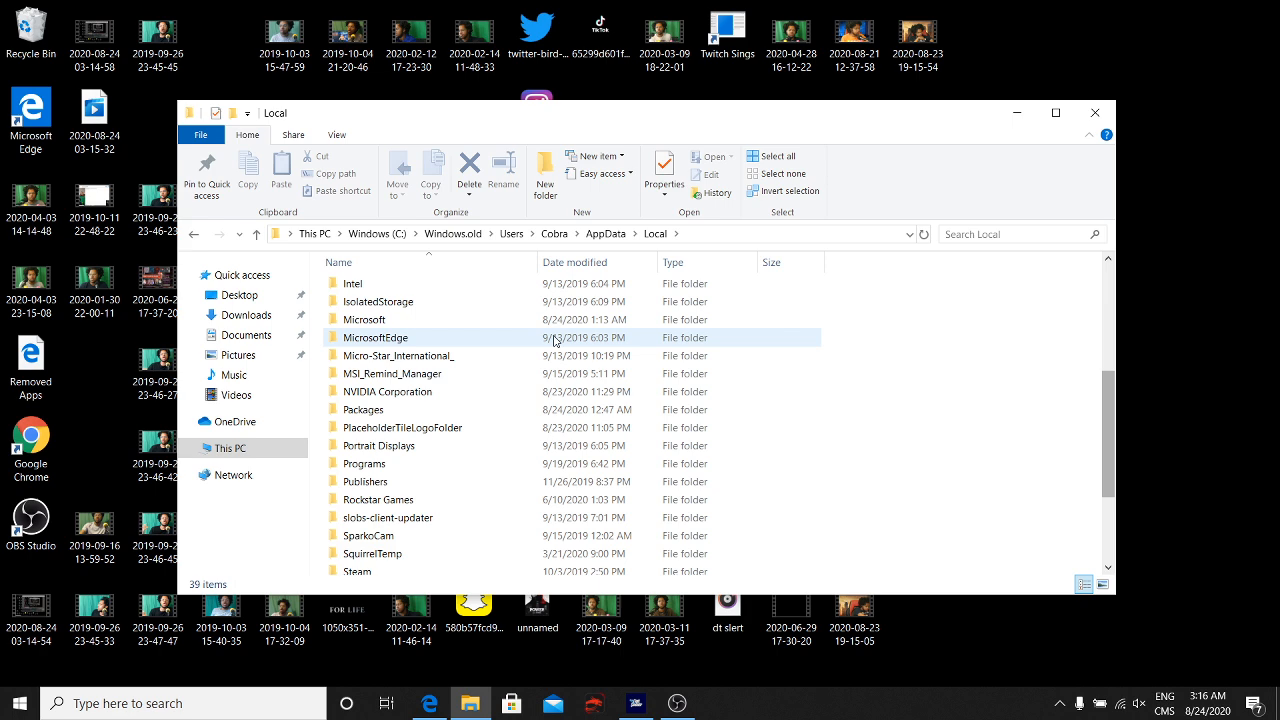
{"action": "double_click", "coordinate": [364, 320]}
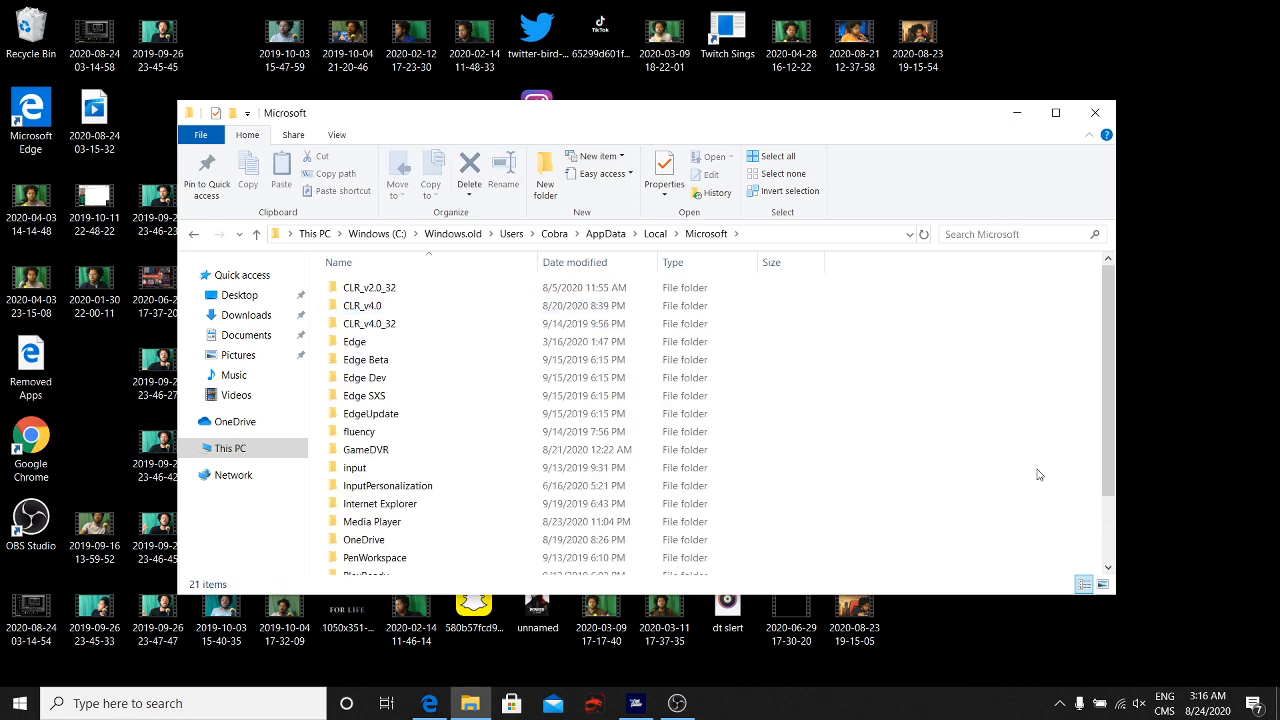
{"action": "scroll", "scroll_direction": "down", "scroll_amount": 3}
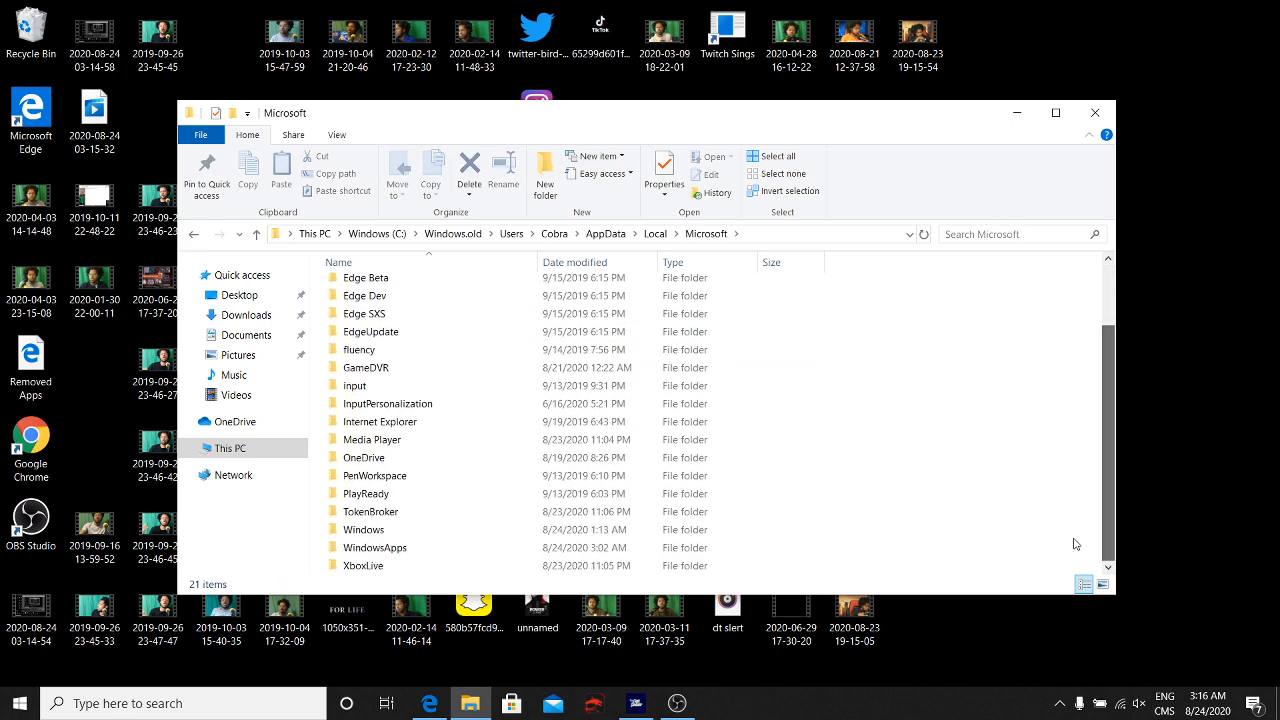
{"action": "double_click", "coordinate": [364, 548]}
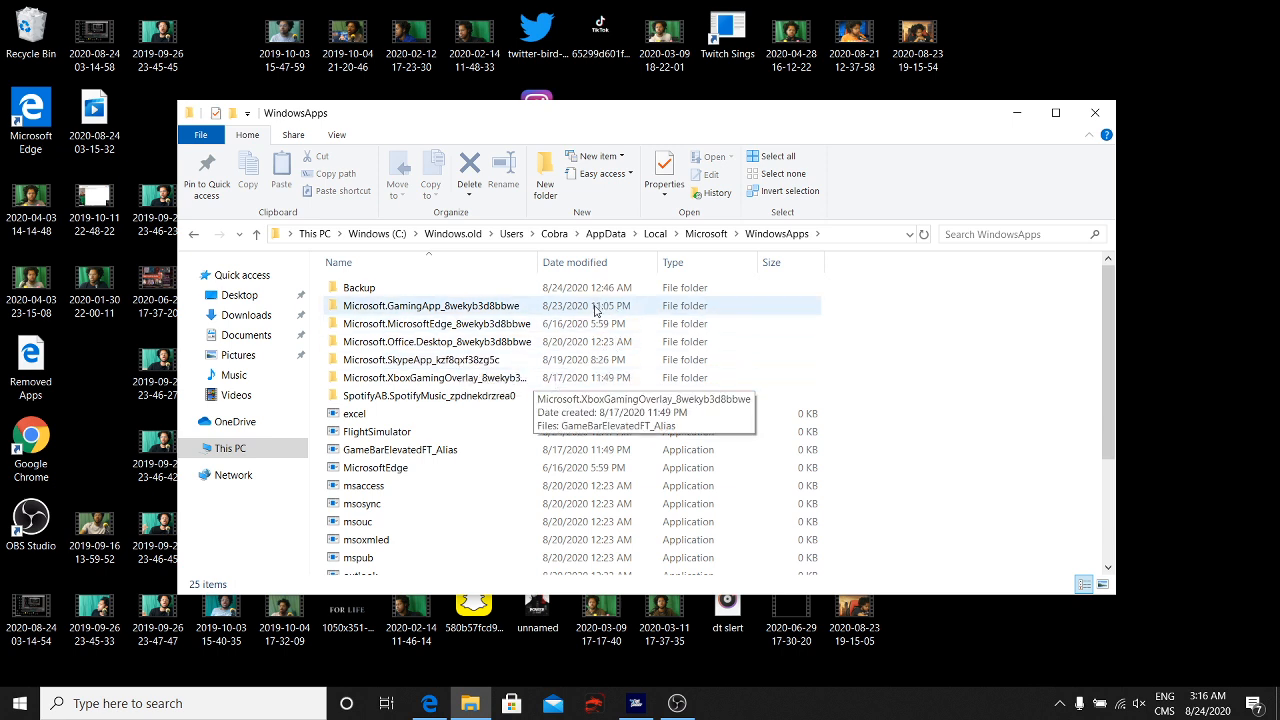
{"action": "mouse_move", "coordinate": [530, 312]}
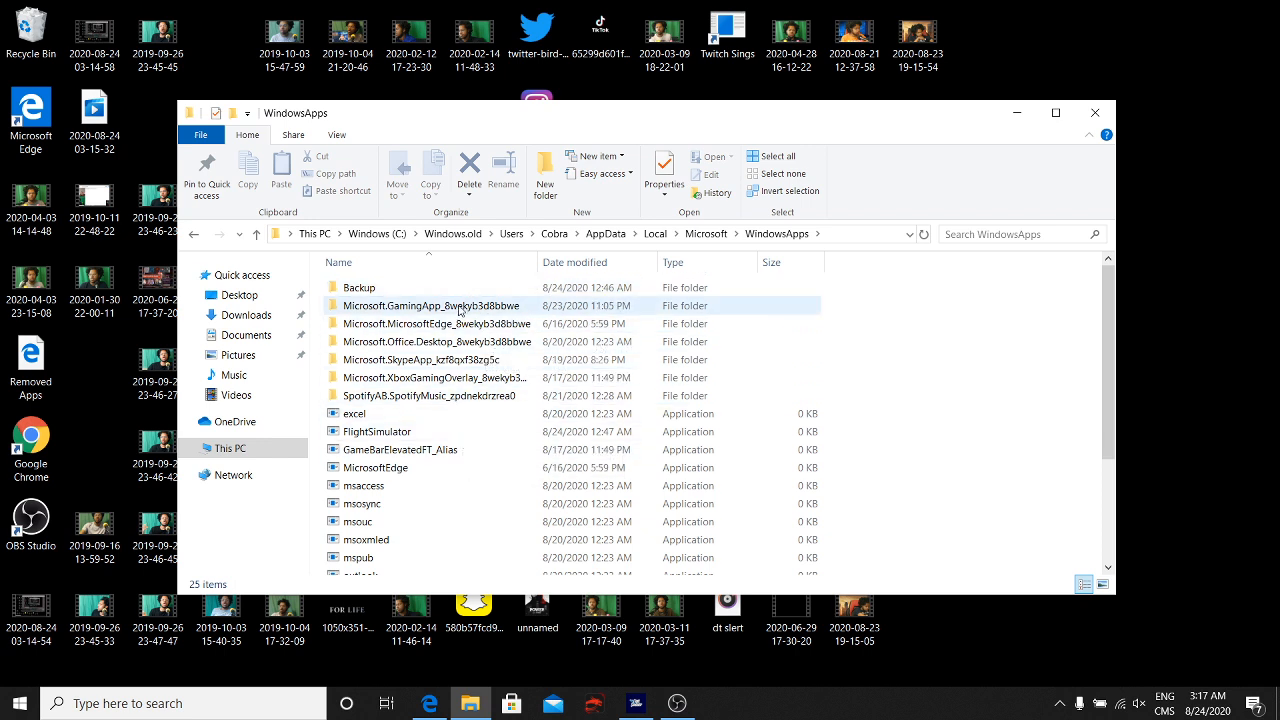
{"action": "mouse_move", "coordinate": [430, 304]}
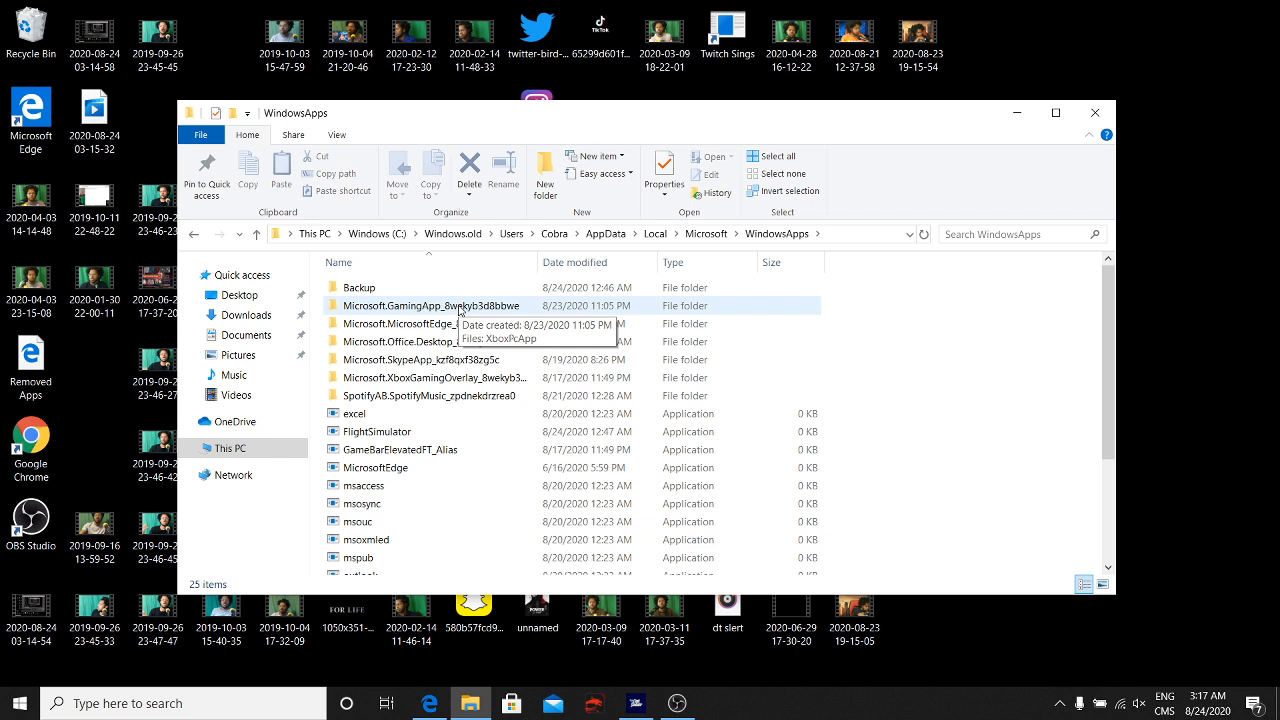
{"action": "mouse_move", "coordinate": [996, 58]}
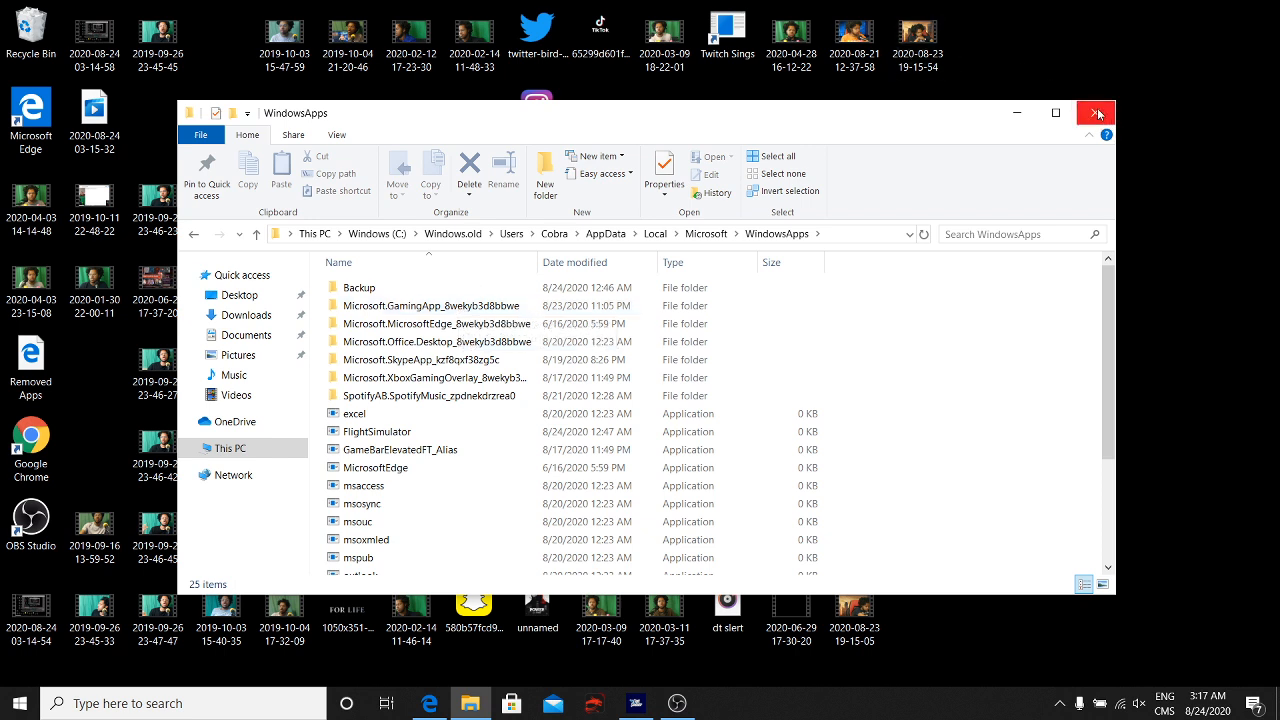
{"action": "mouse_move", "coordinate": [1096, 112]}
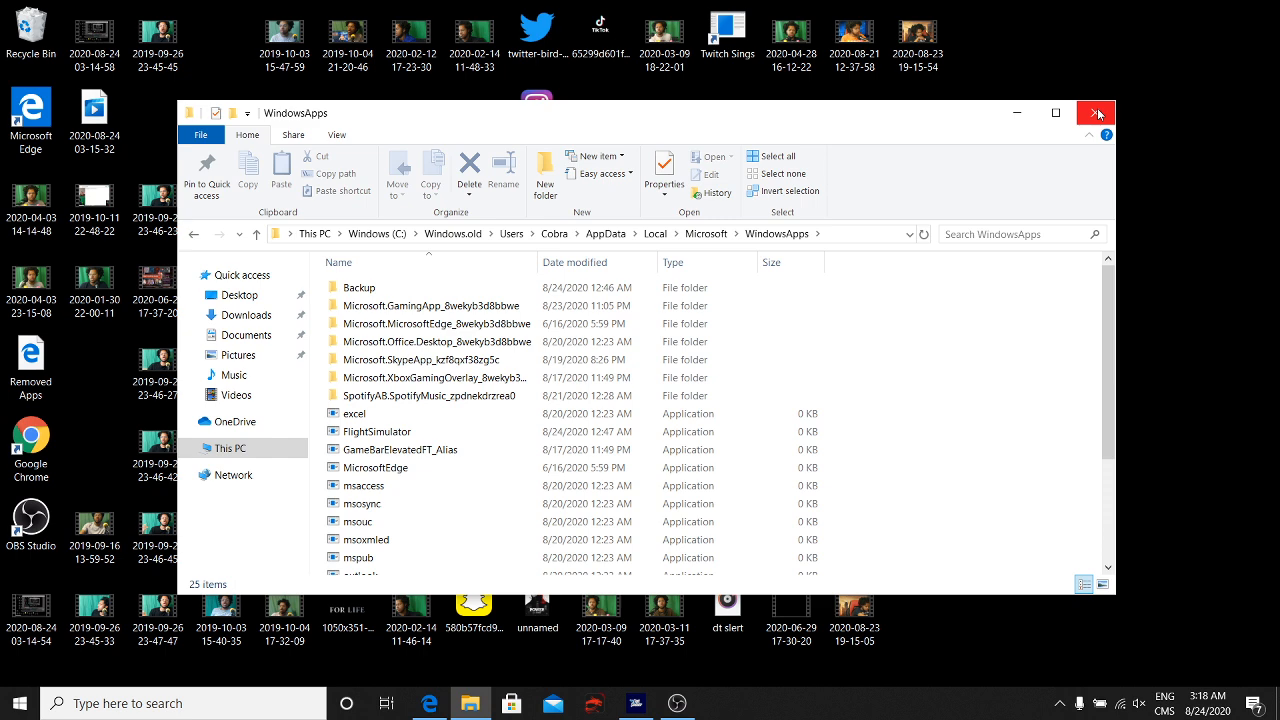
{"action": "mouse_move", "coordinate": [1096, 112]}
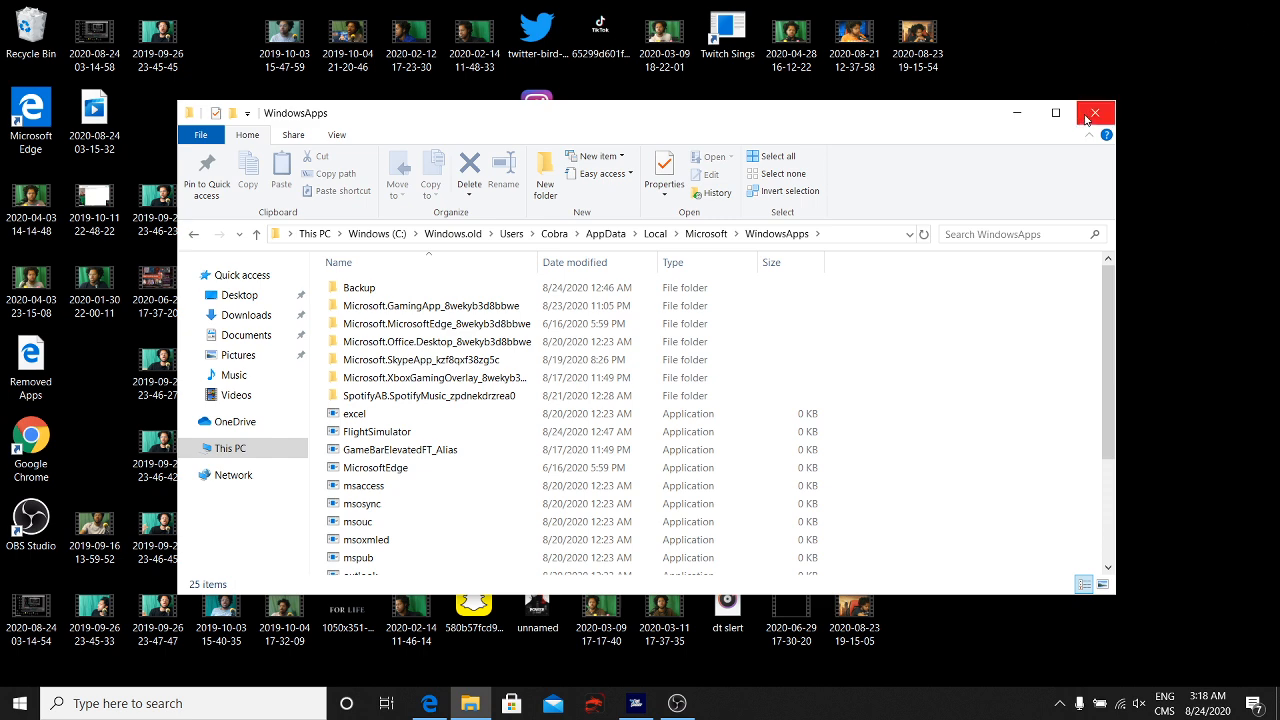
- Close File Explorer, search 'fli' and show run options for Microsoft Flight Simulator
{"action": "left_click", "coordinate": [1094, 112]}
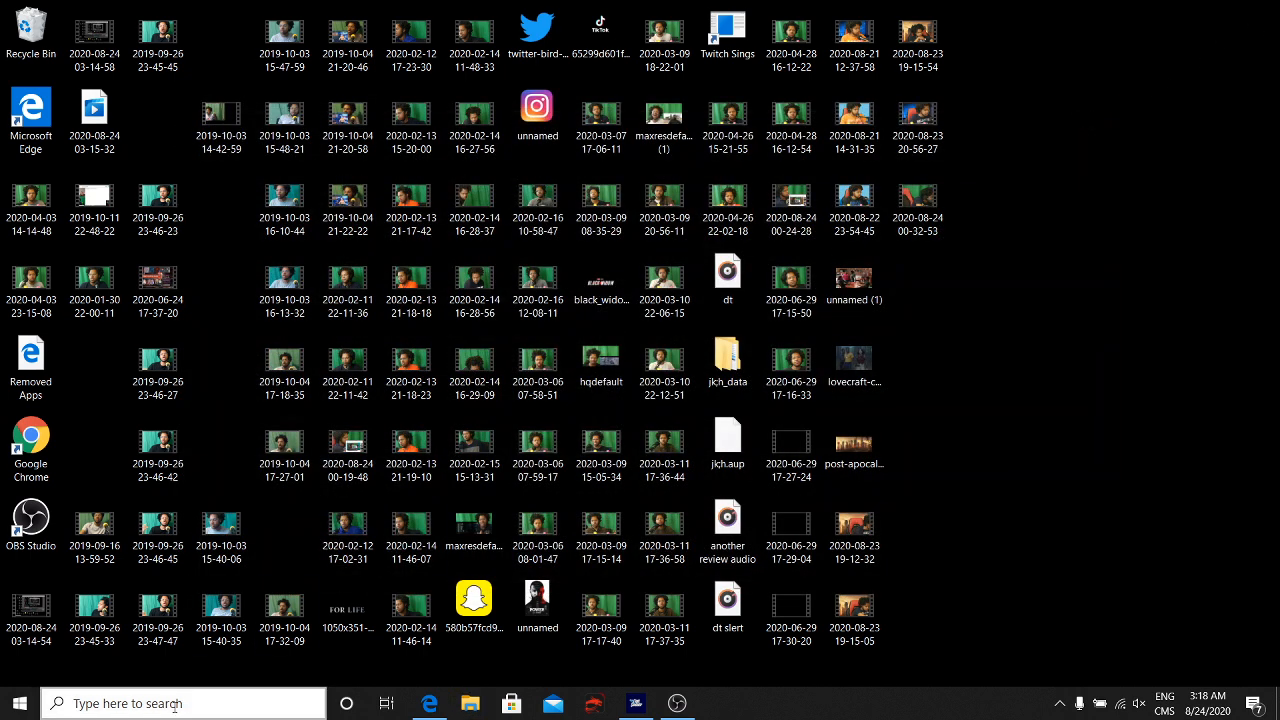
{"action": "left_click", "coordinate": [180, 704]}
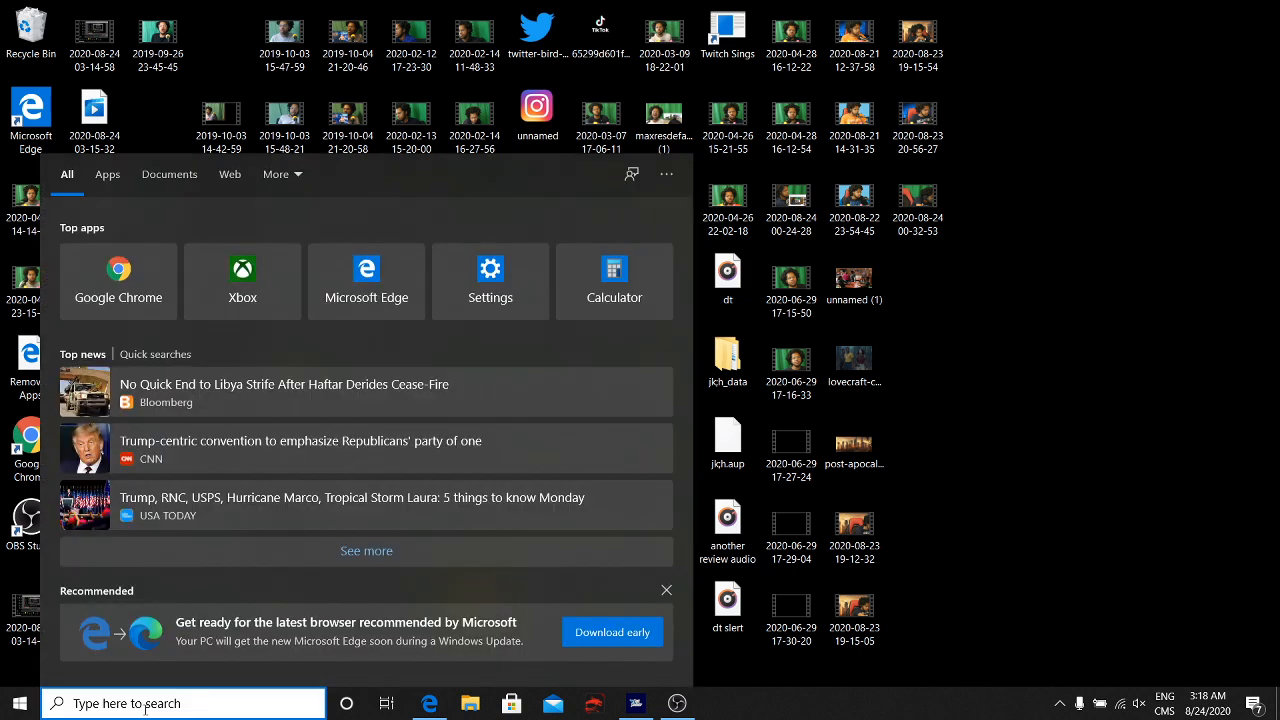
{"action": "type", "text": "lfi"}
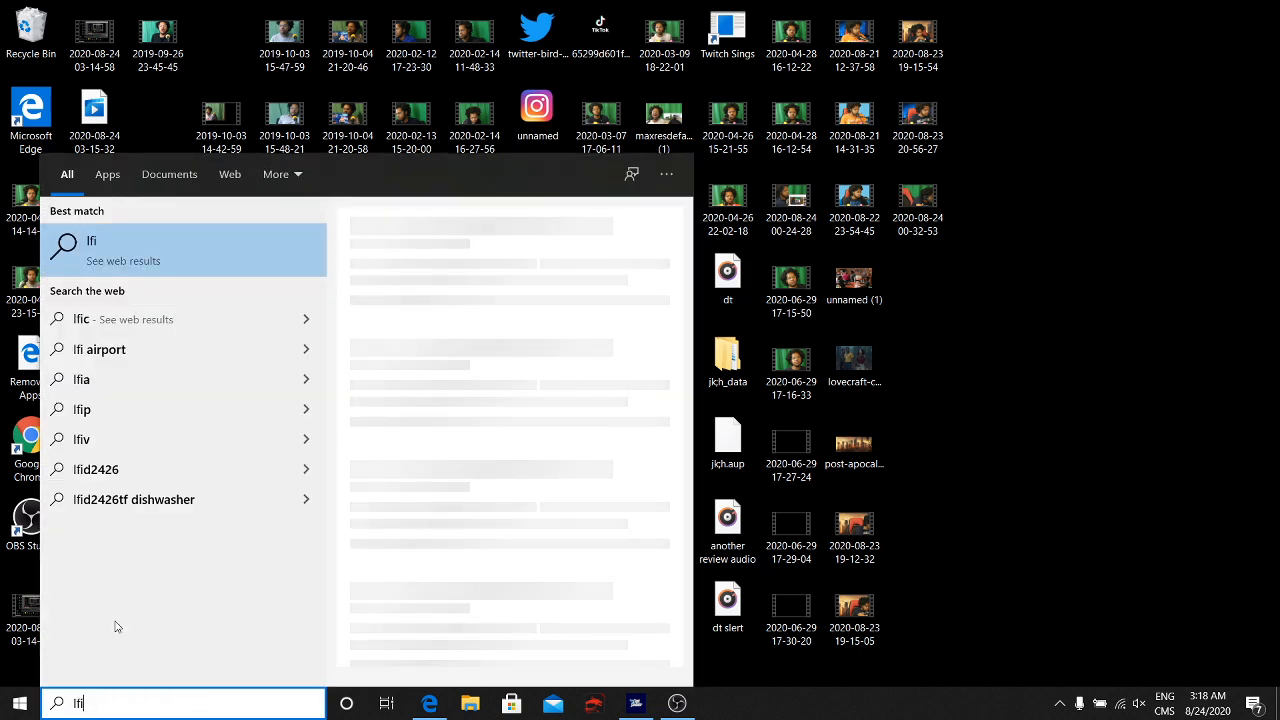
{"action": "type", "text": "fli"}
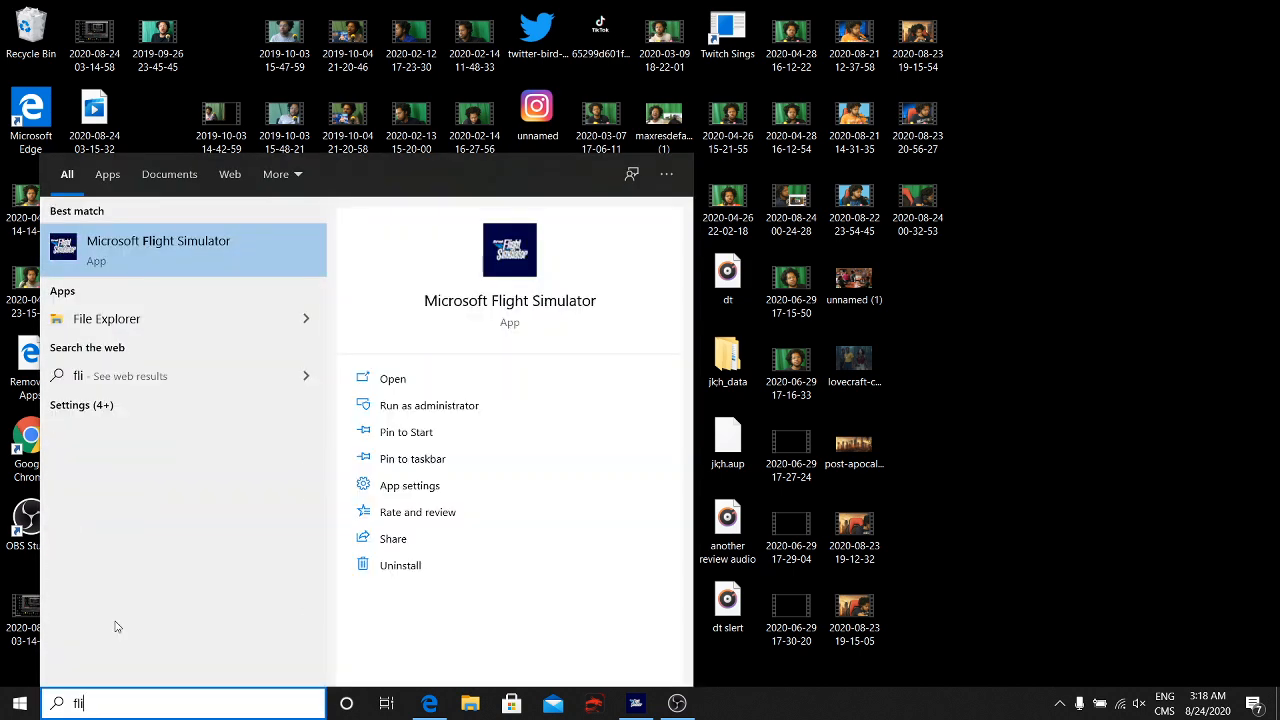
{"action": "right_click", "coordinate": [160, 248]}
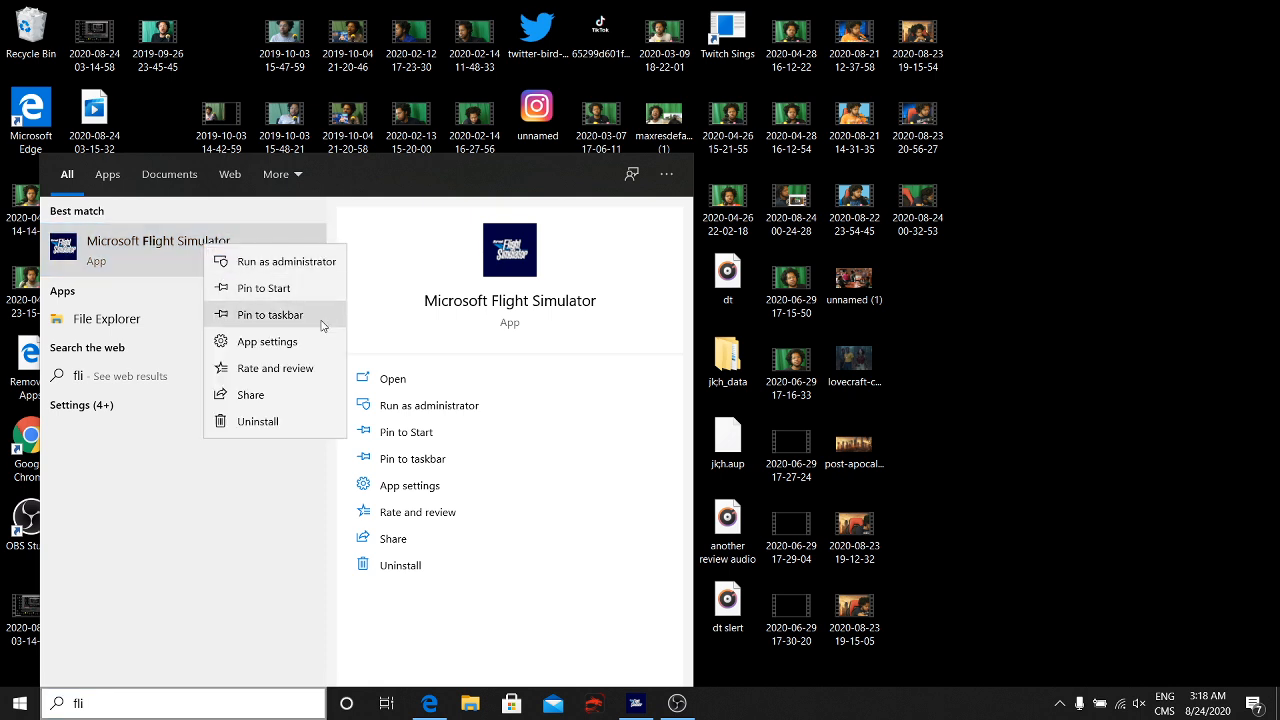
{"action": "mouse_move", "coordinate": [288, 260]}
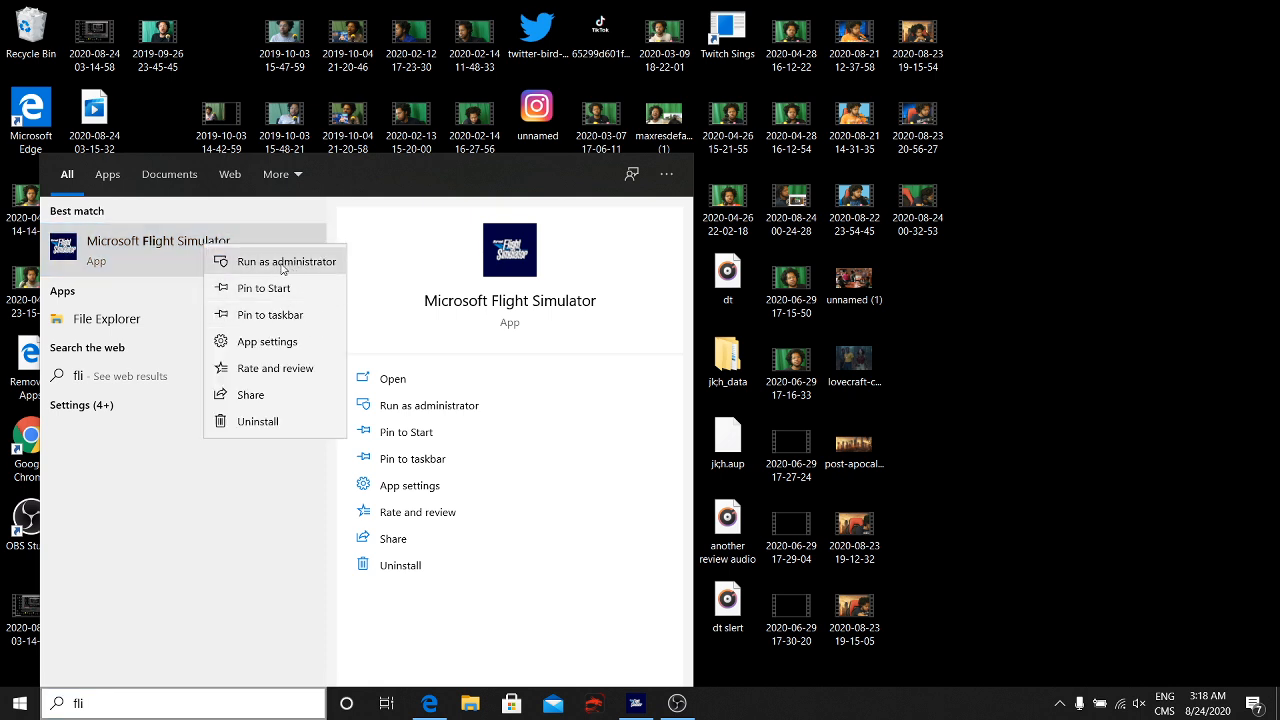
{"action": "mouse_move", "coordinate": [298, 272]}
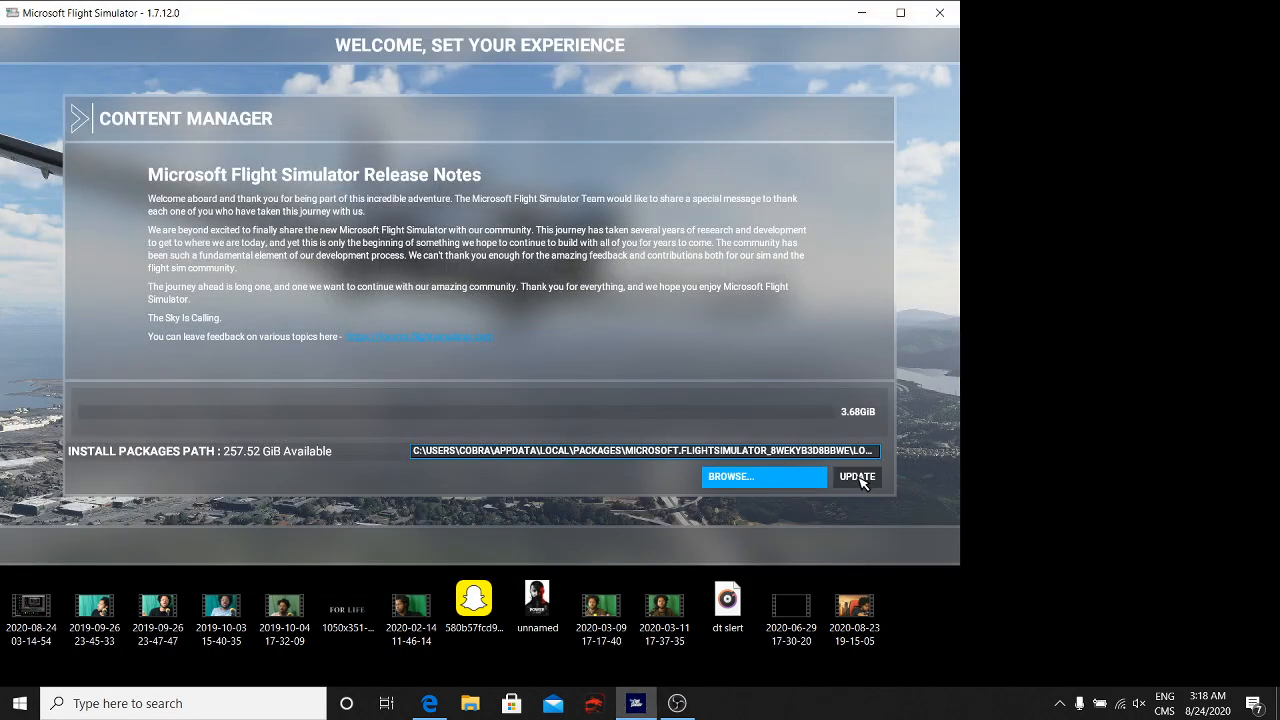
- Start the Content Manager UPDATE download of the pending packages
{"action": "left_click", "coordinate": [856, 476]}
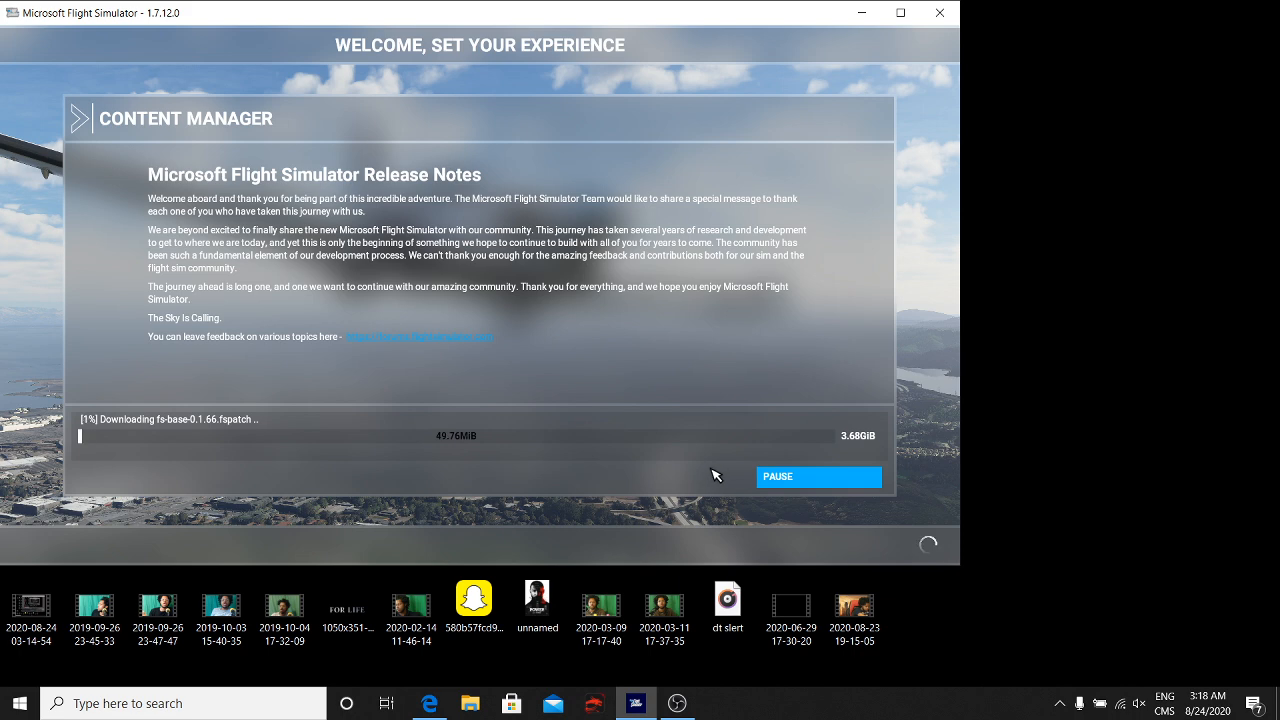